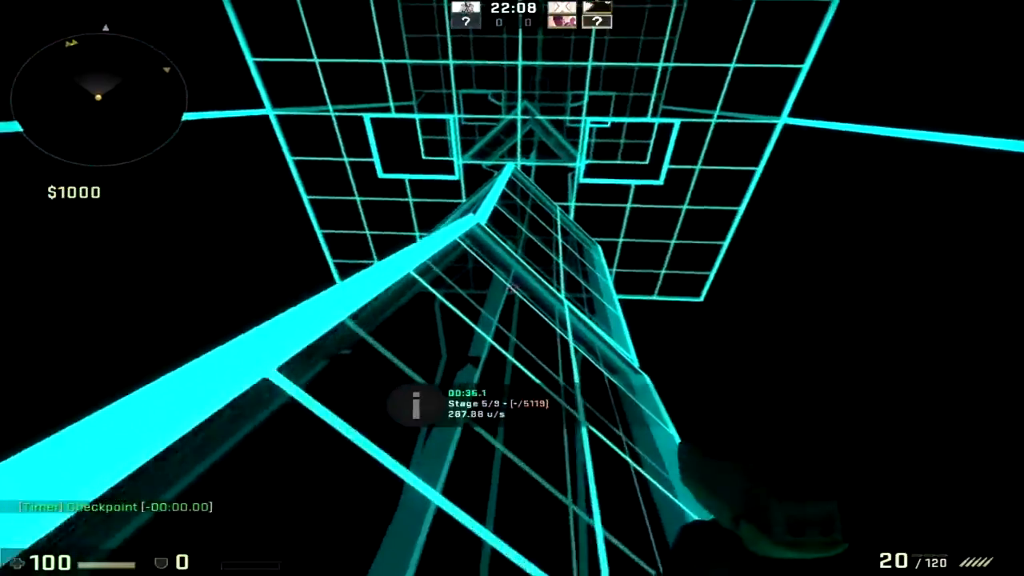
mouse_move(512, 288)
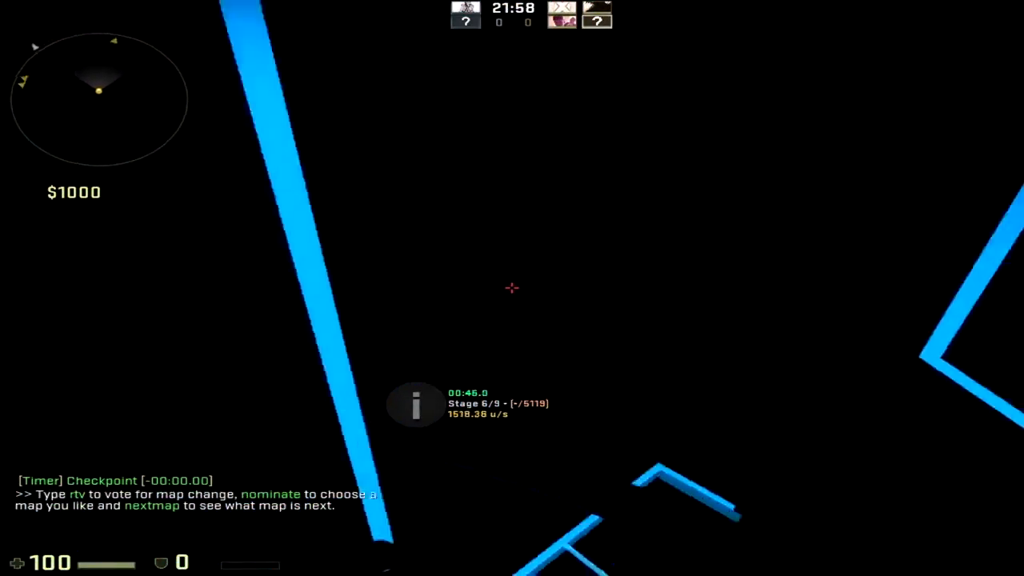
mouse_move(512, 288)
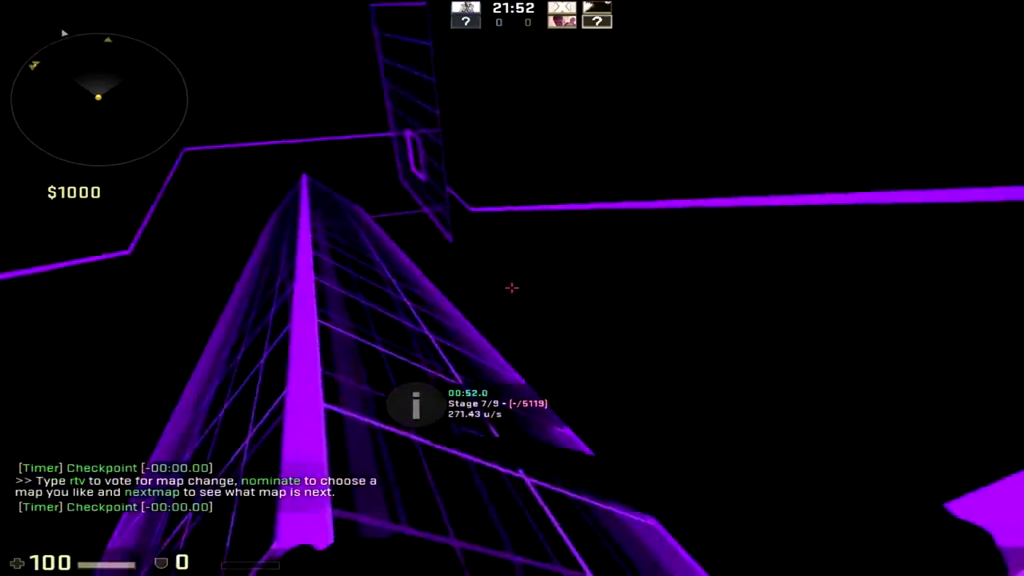
mouse_move(512, 288)
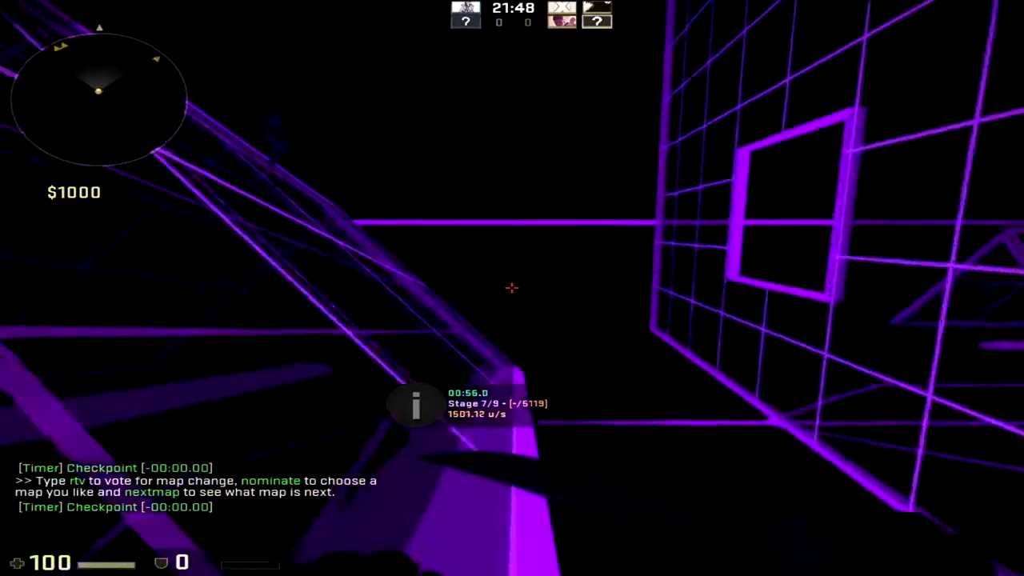
mouse_move(512, 288)
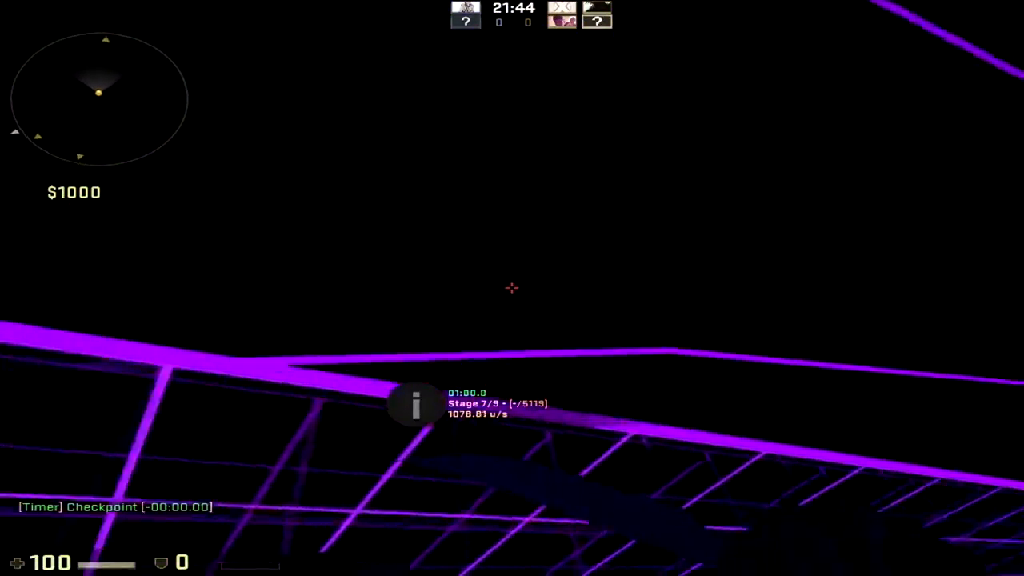
mouse_move(512, 288)
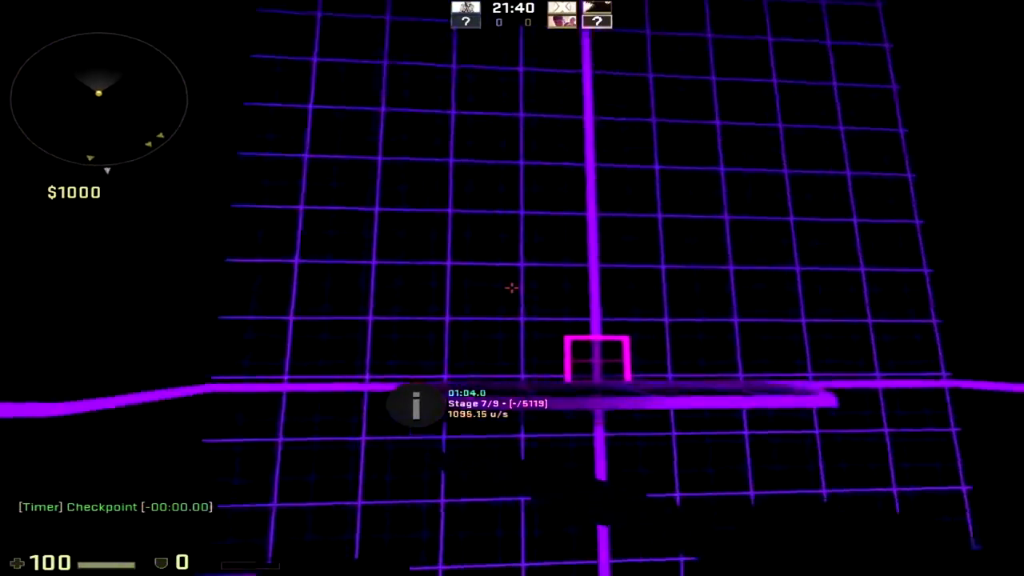
mouse_move(512, 288)
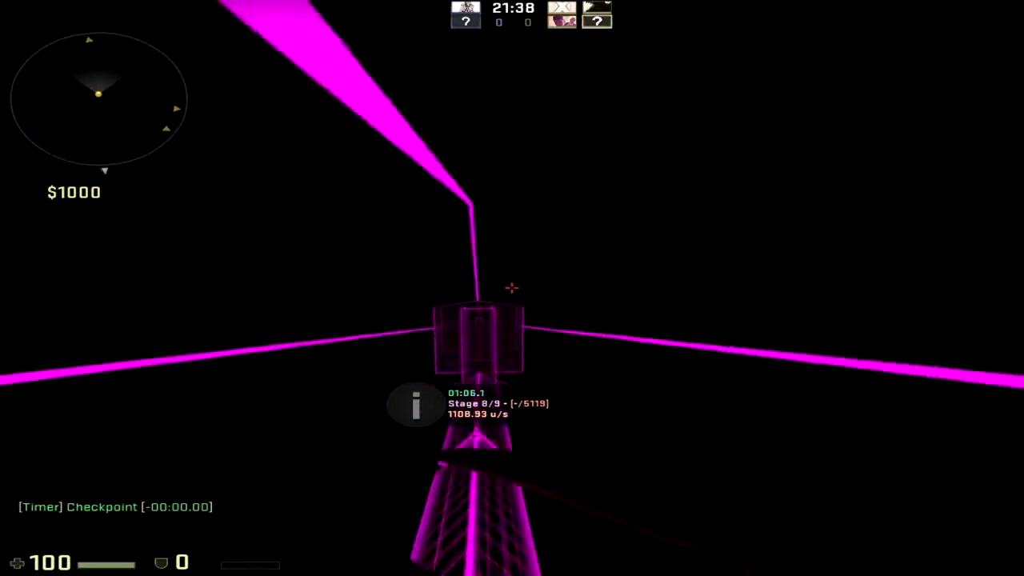
mouse_move(512, 288)
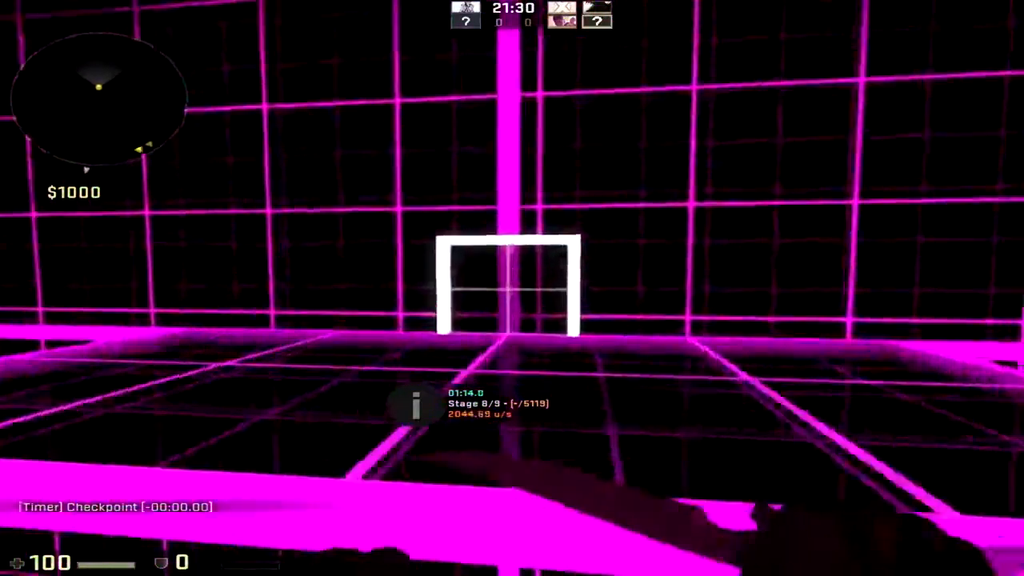
mouse_move(512, 288)
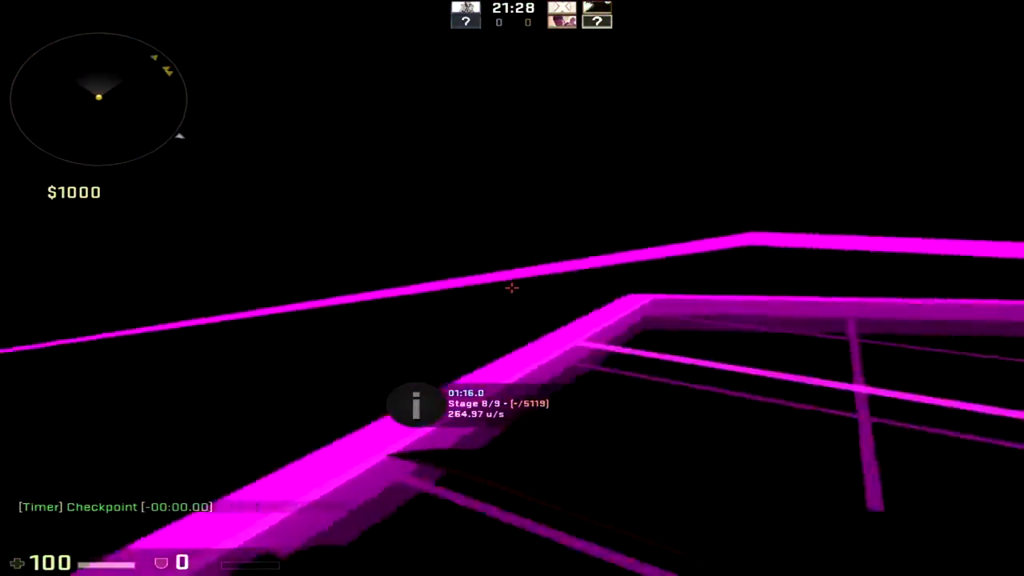
mouse_move(512, 288)
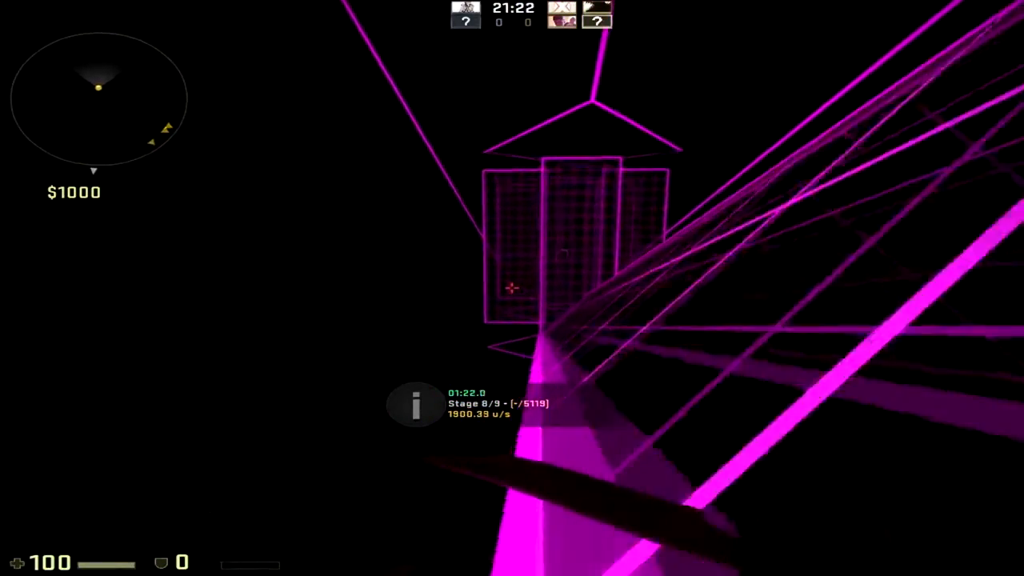
mouse_move(512, 288)
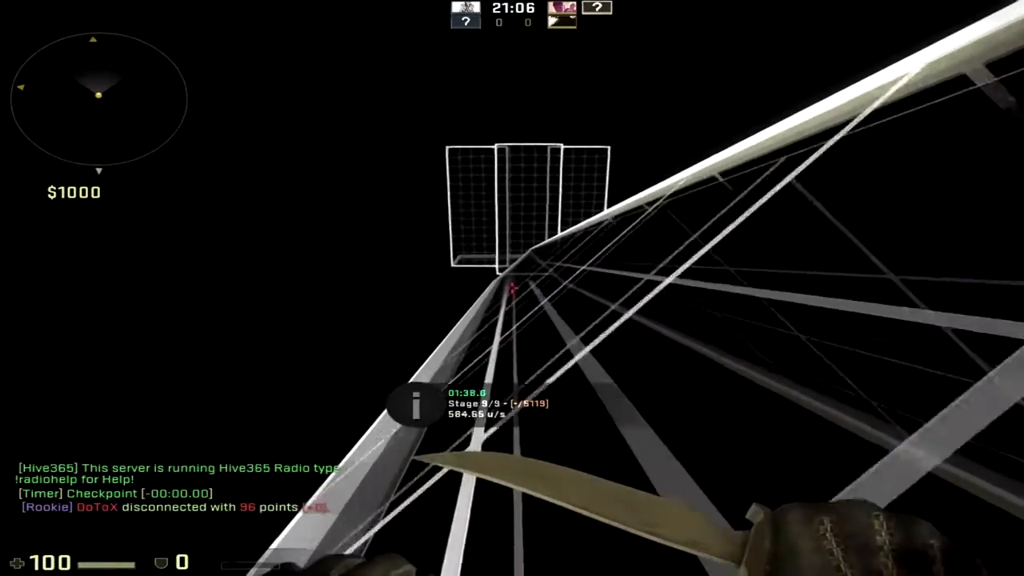
mouse_move(512, 288)
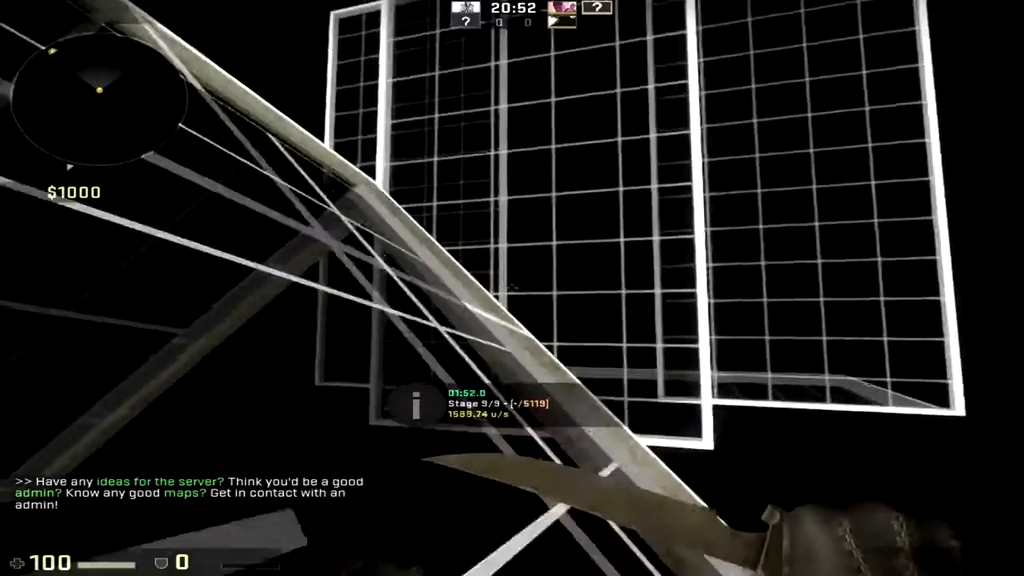
mouse_move(512, 288)
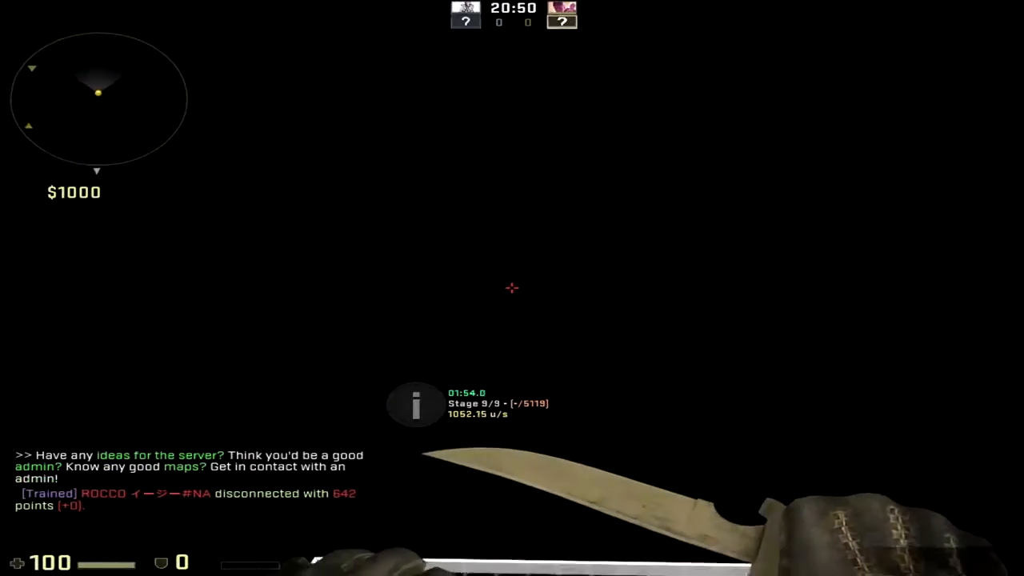
mouse_move(512, 288)
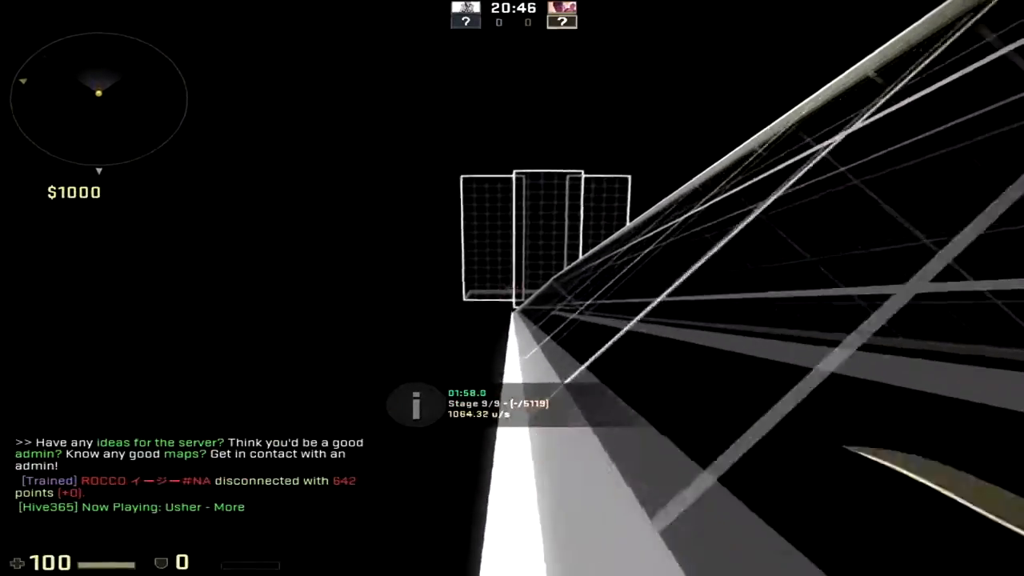
mouse_move(512, 289)
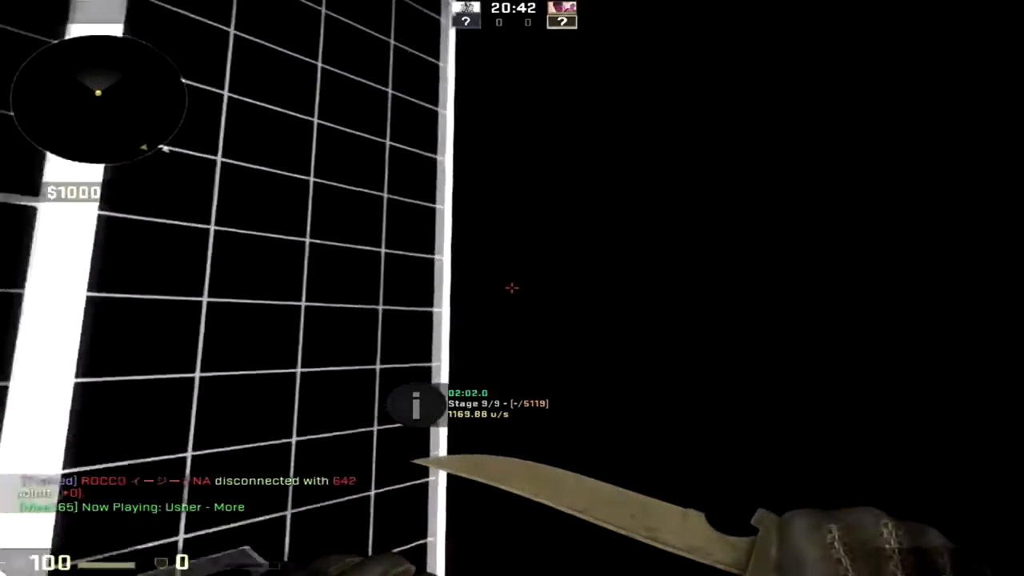
mouse_move(512, 288)
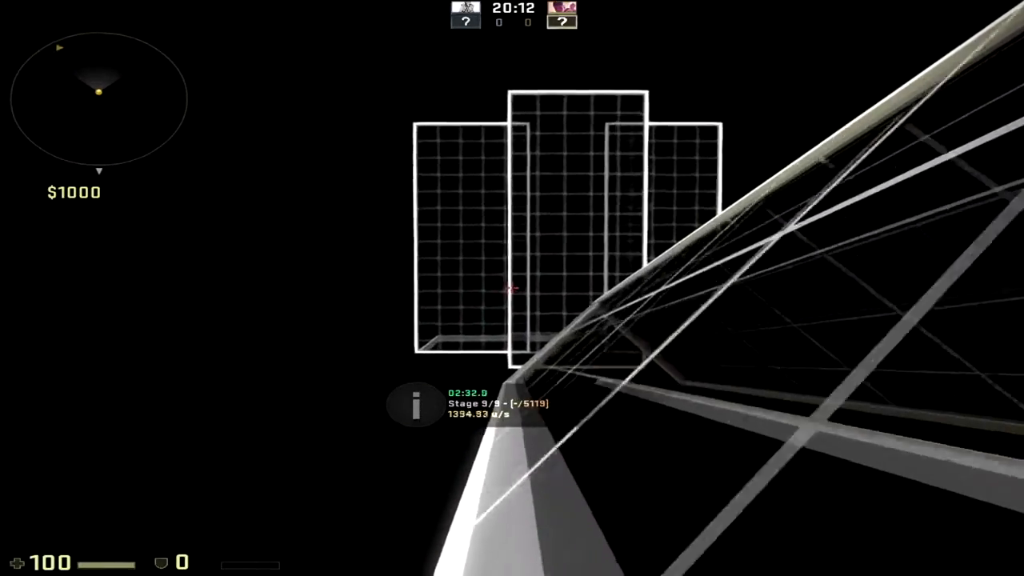
mouse_move(512, 288)
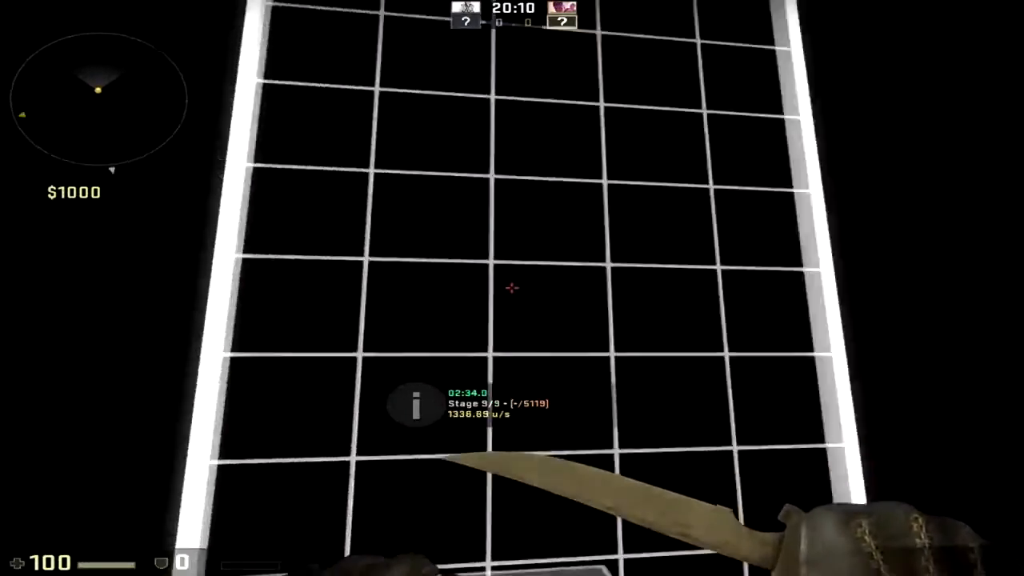
mouse_move(512, 288)
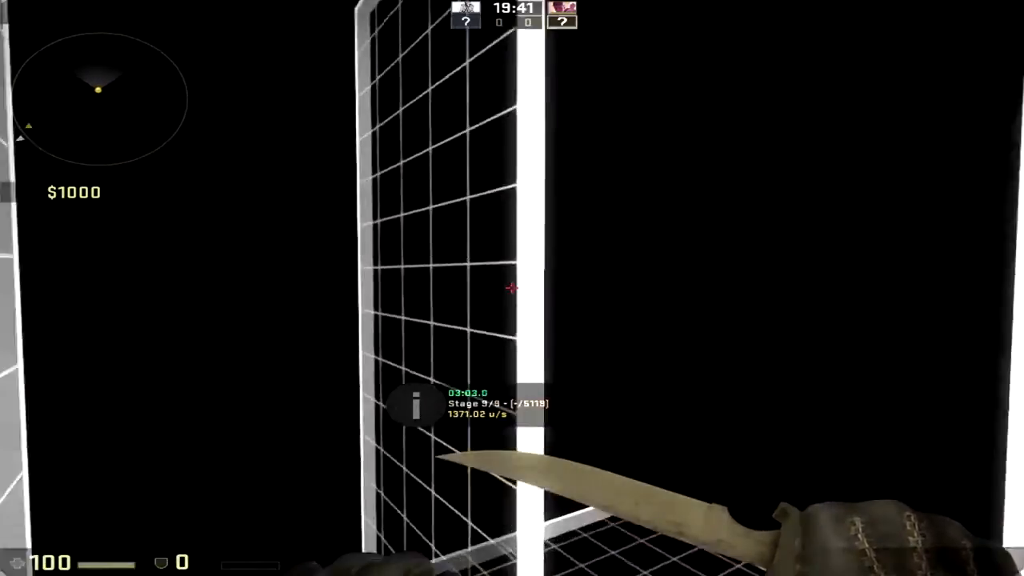
mouse_move(512, 288)
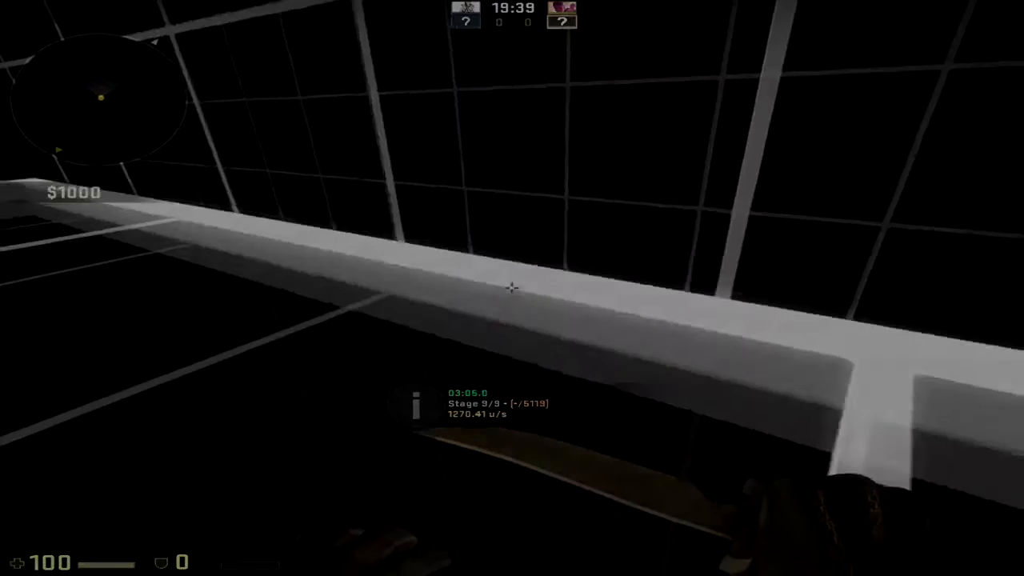